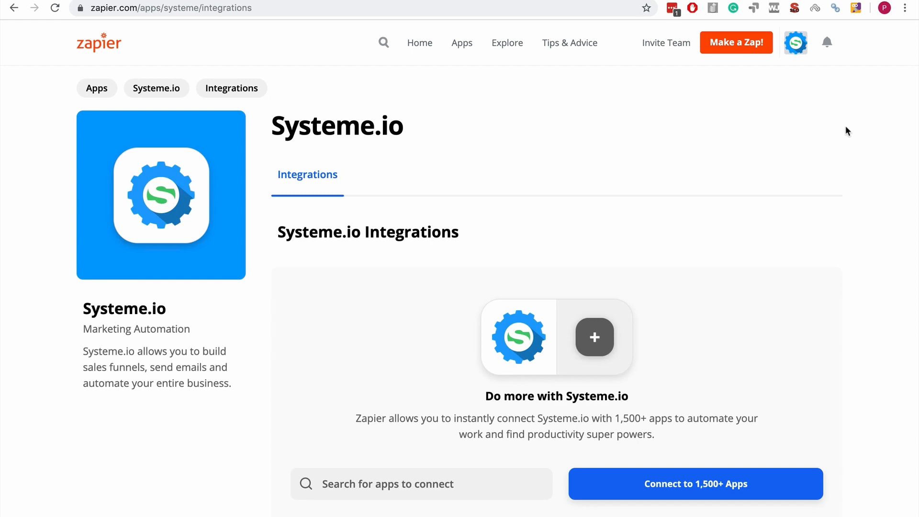
# Search Zapier for 'systeme', then scroll to Systeme.io's details listing five triggers.
pyautogui.scroll(-3)
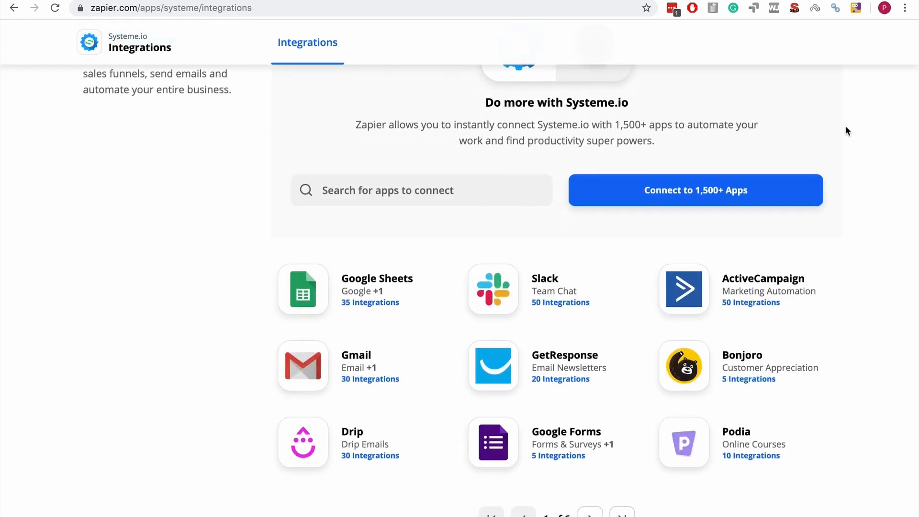
pyautogui.scroll(3)
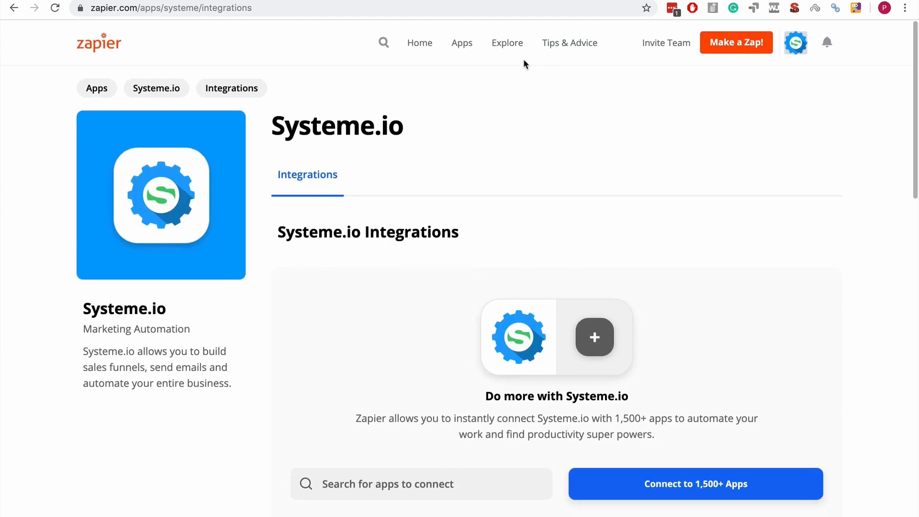
pyautogui.click(384, 42)
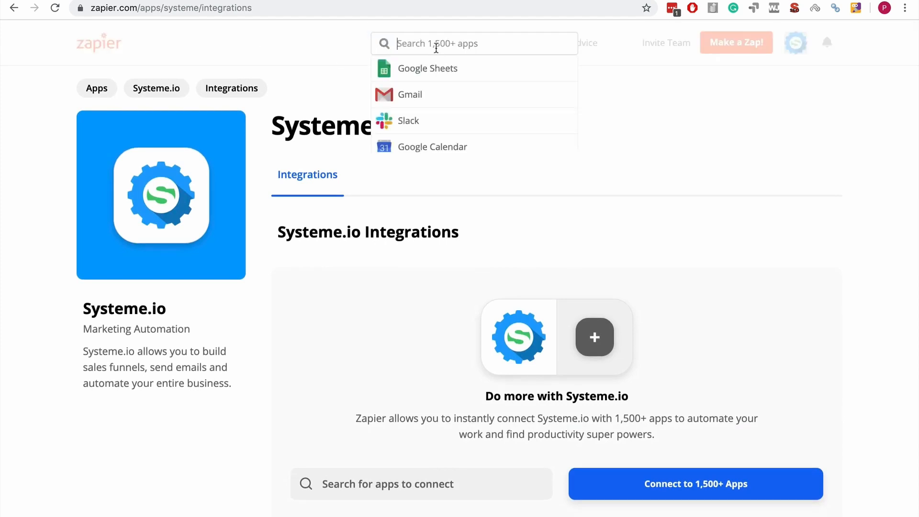
pyautogui.write('syste')
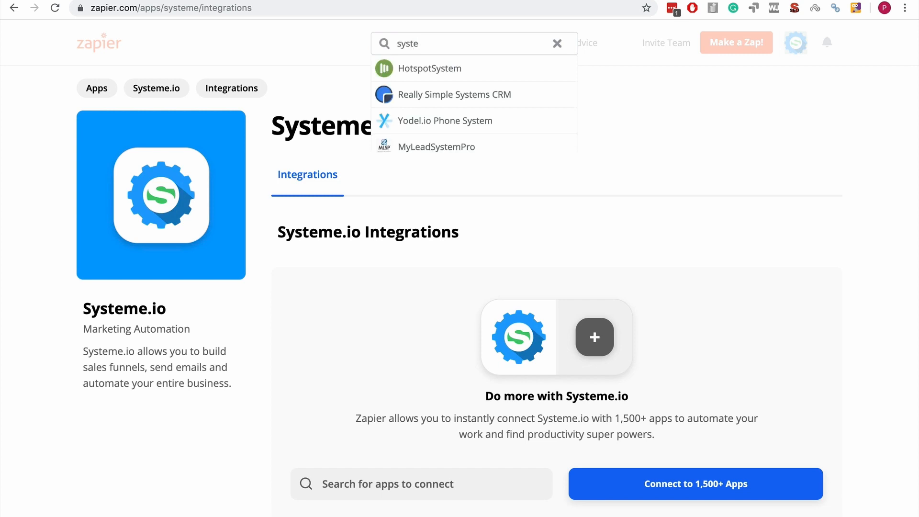
pyautogui.write('me')
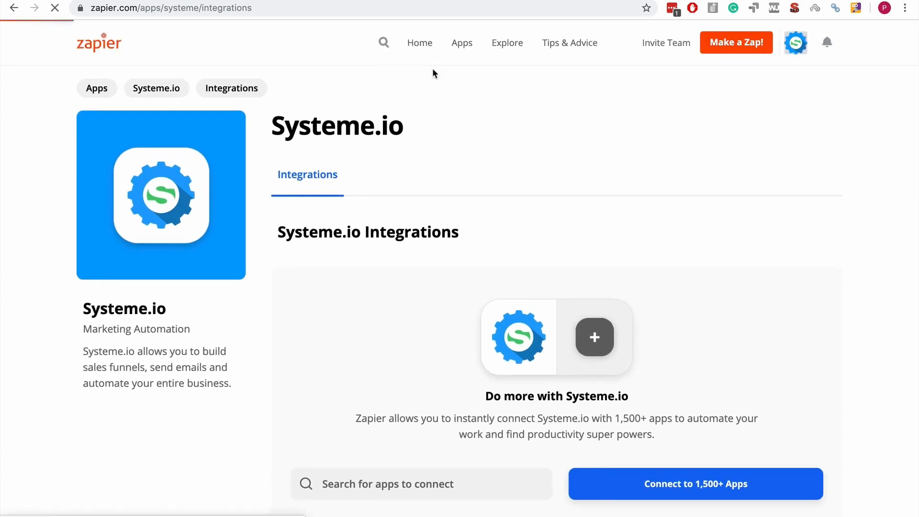
pyautogui.moveTo(812, 165)
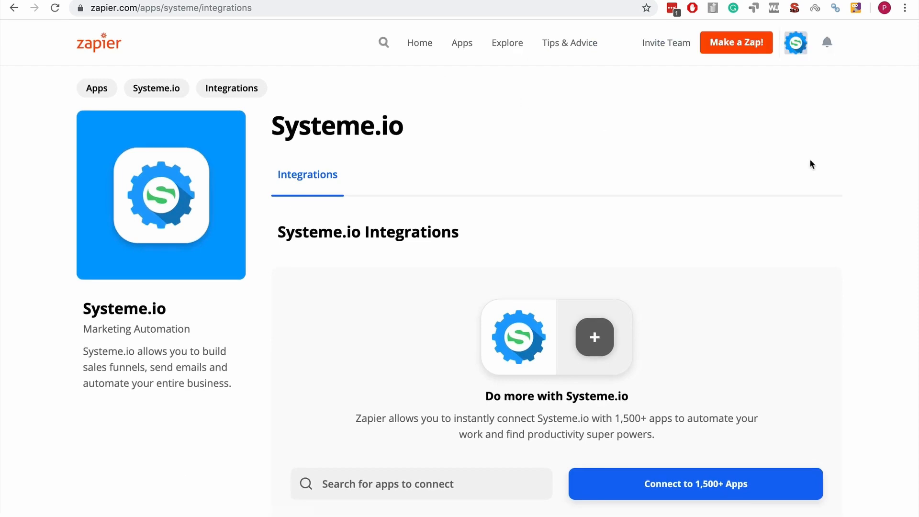
pyautogui.scroll(-3)
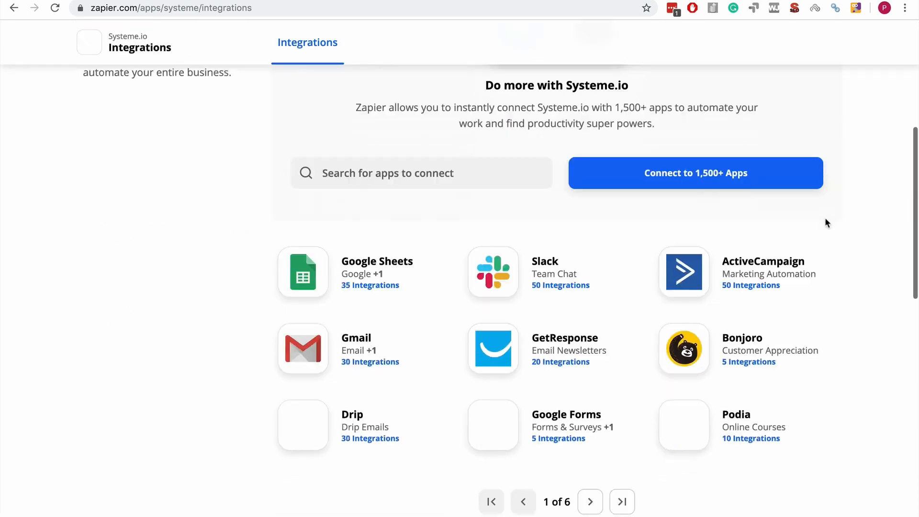
pyautogui.scroll(-3)
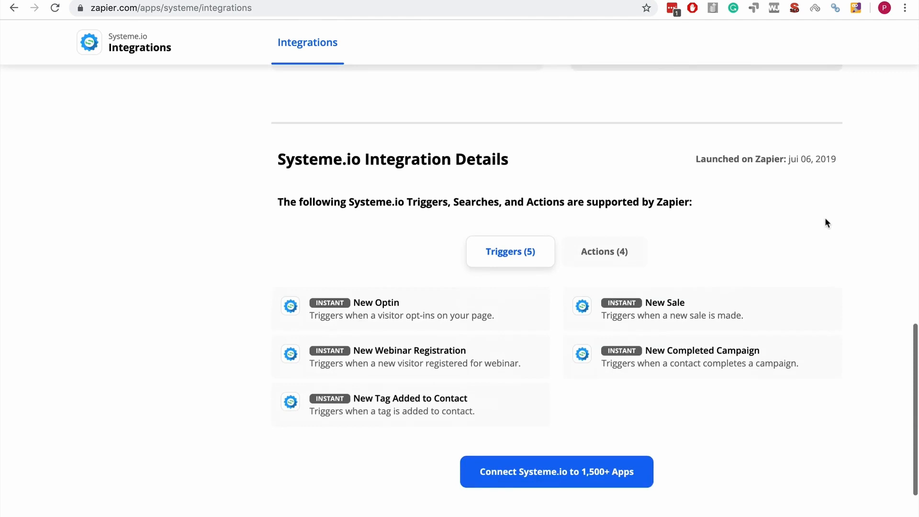
pyautogui.moveTo(422, 245)
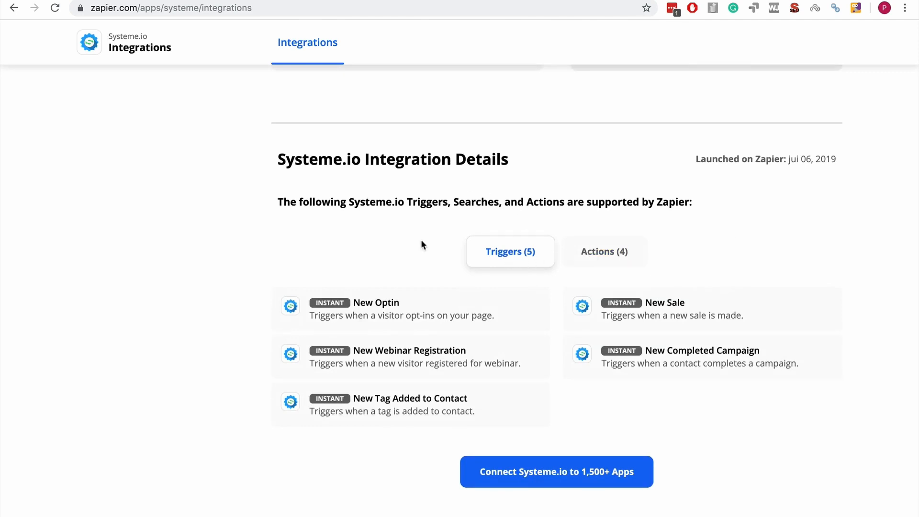
pyautogui.moveTo(255, 251)
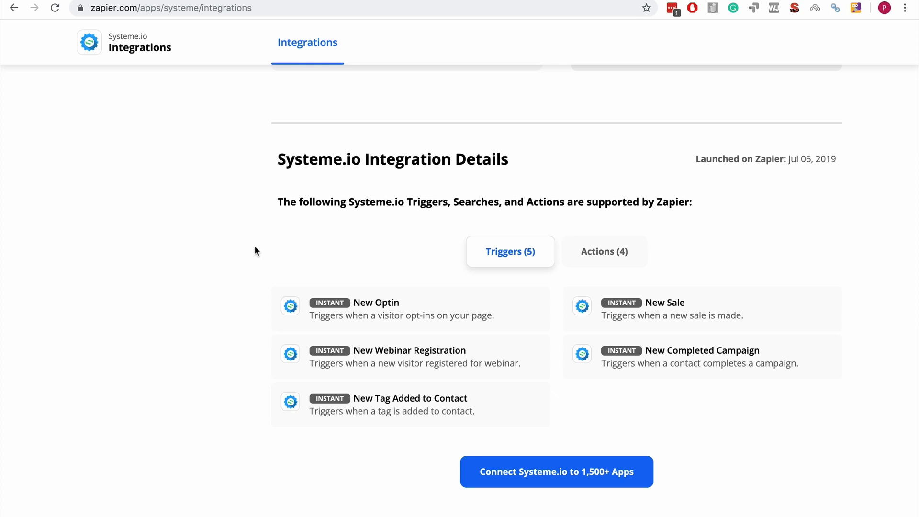
# Scroll back up to page 1 of Systeme.io's popular integrations, including Google Sheets and Slack.
pyautogui.scroll(3)
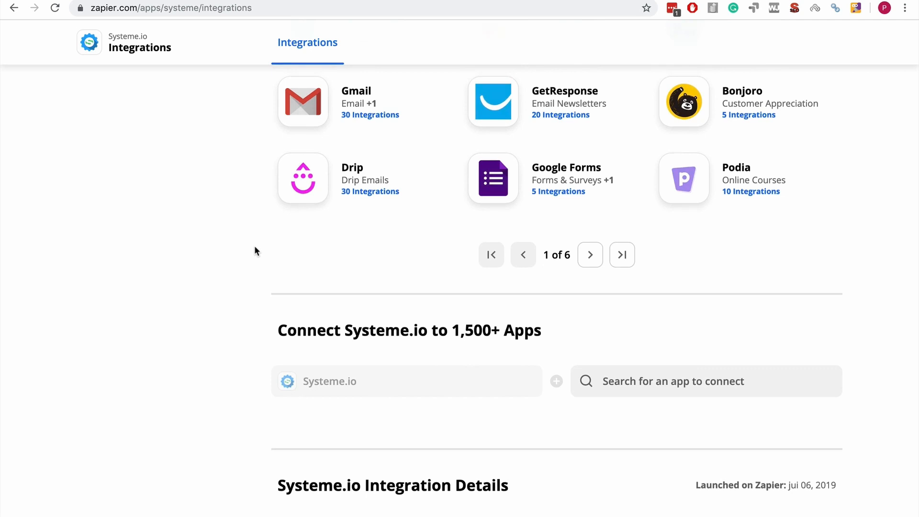
pyautogui.scroll(3)
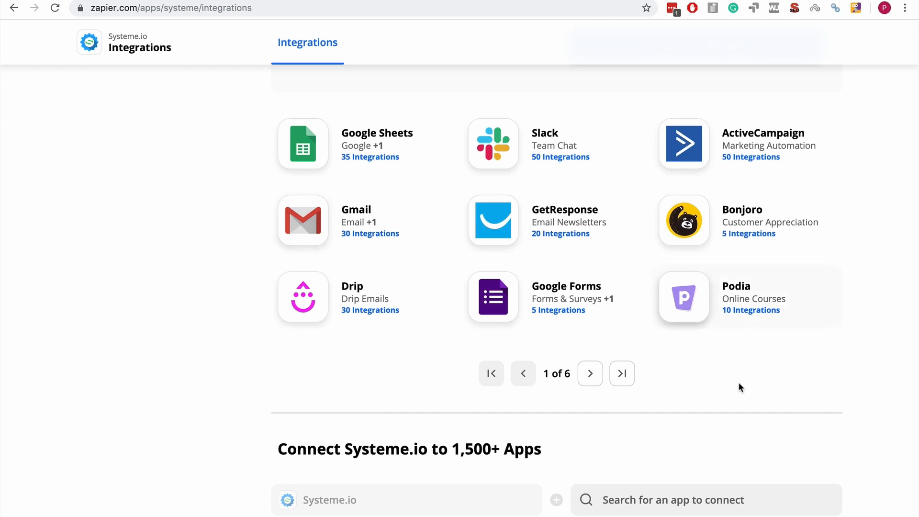
pyautogui.moveTo(865, 340)
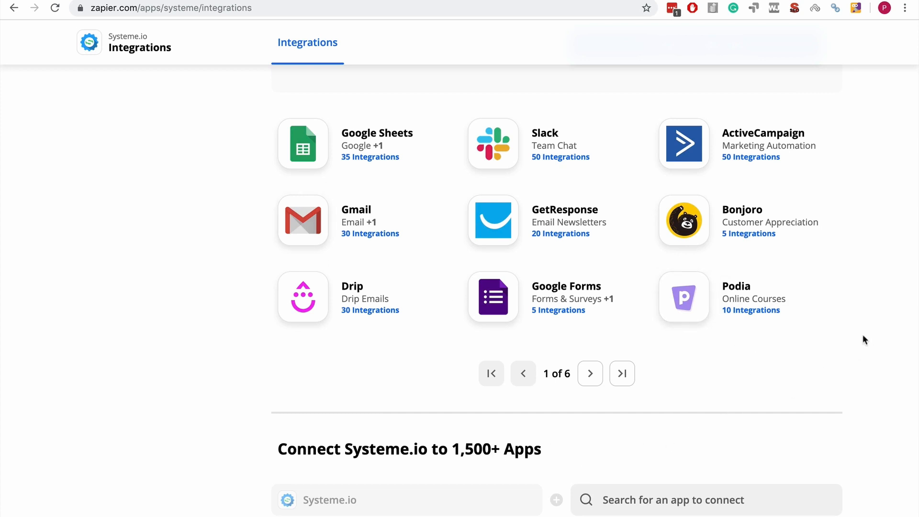
pyautogui.moveTo(756, 132)
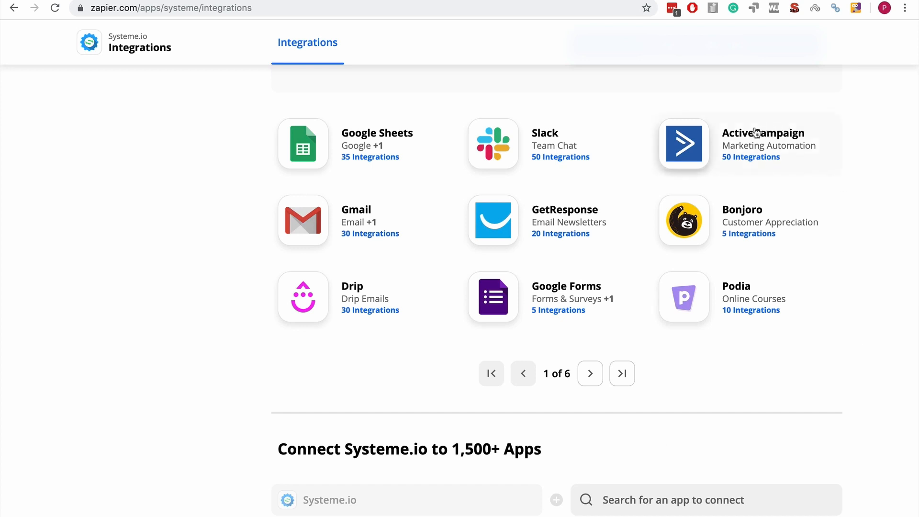
pyautogui.moveTo(756, 137)
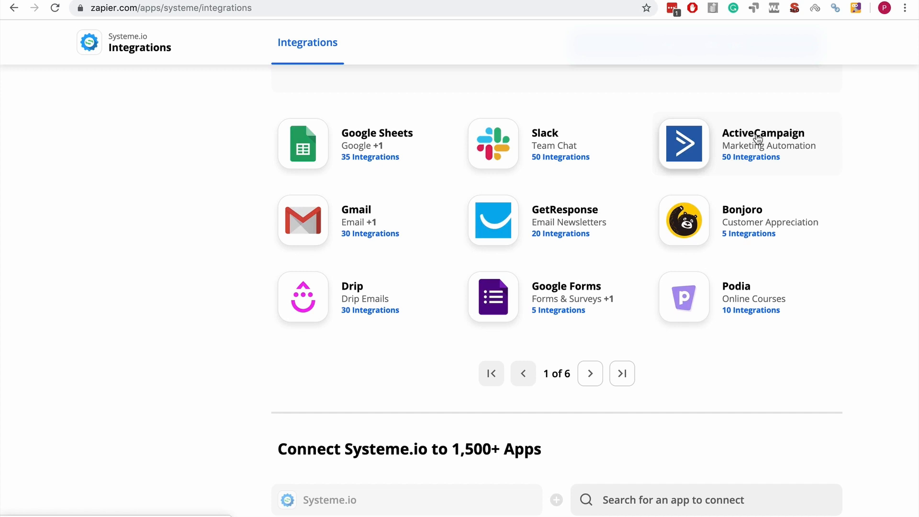
pyautogui.moveTo(877, 197)
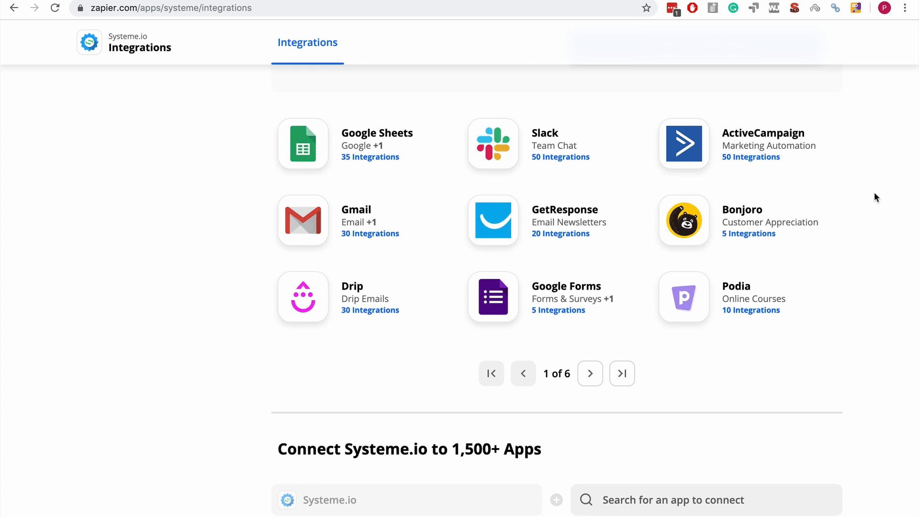
pyautogui.moveTo(871, 204)
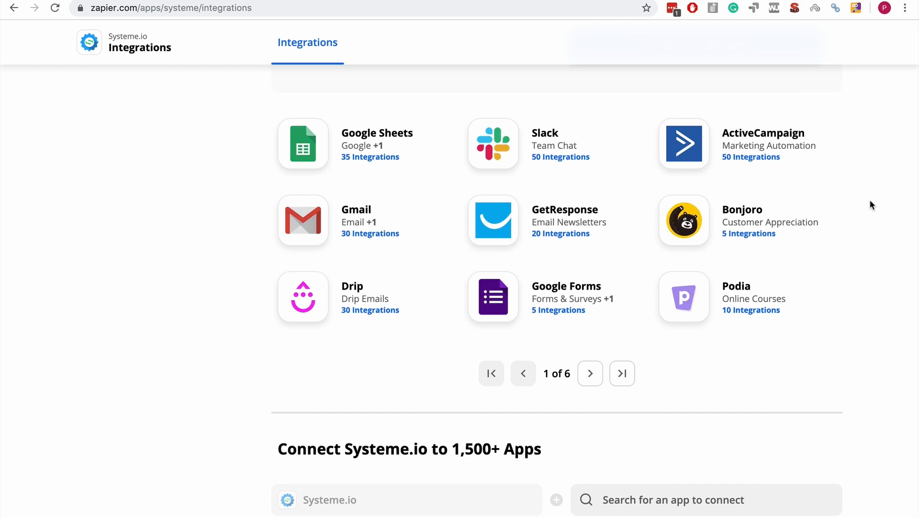
# Scroll down to Systeme.io Integration Details with the Triggers (5) tab shown.
pyautogui.scroll(-3)
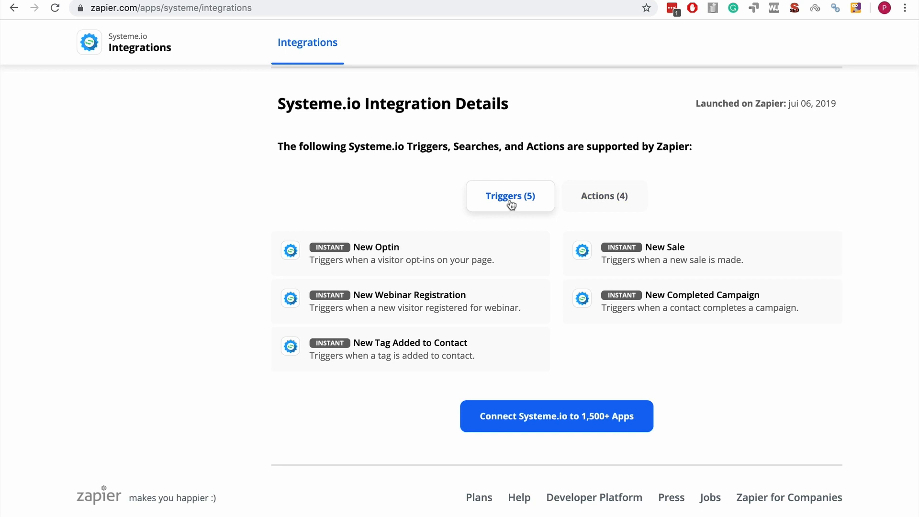
pyautogui.moveTo(355, 248)
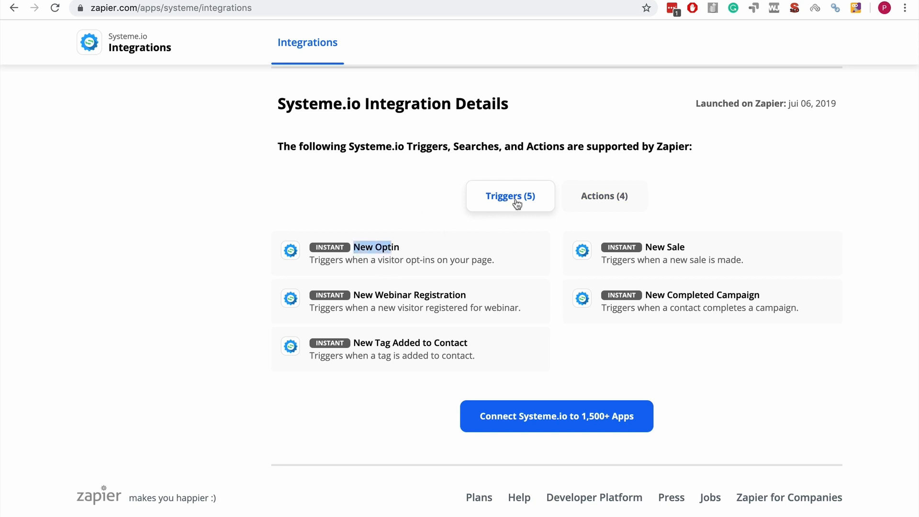
pyautogui.moveTo(447, 201)
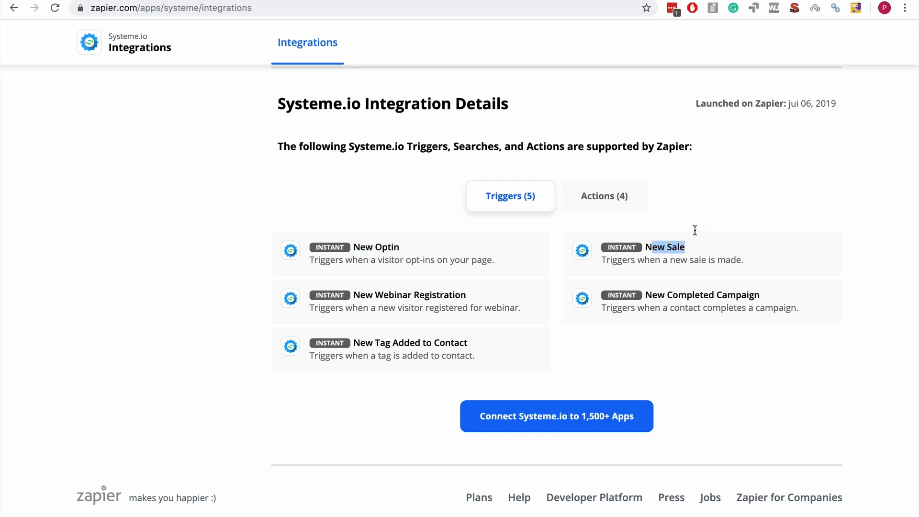
pyautogui.moveTo(814, 206)
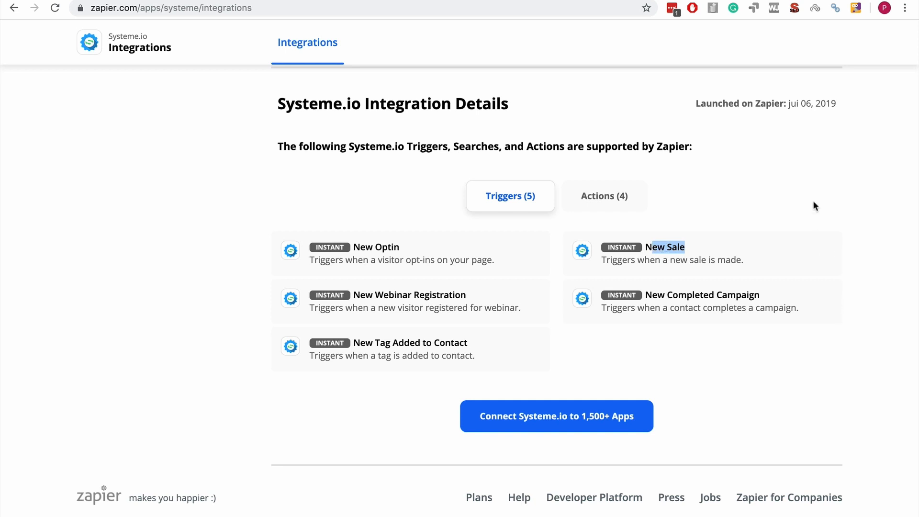
pyautogui.moveTo(813, 250)
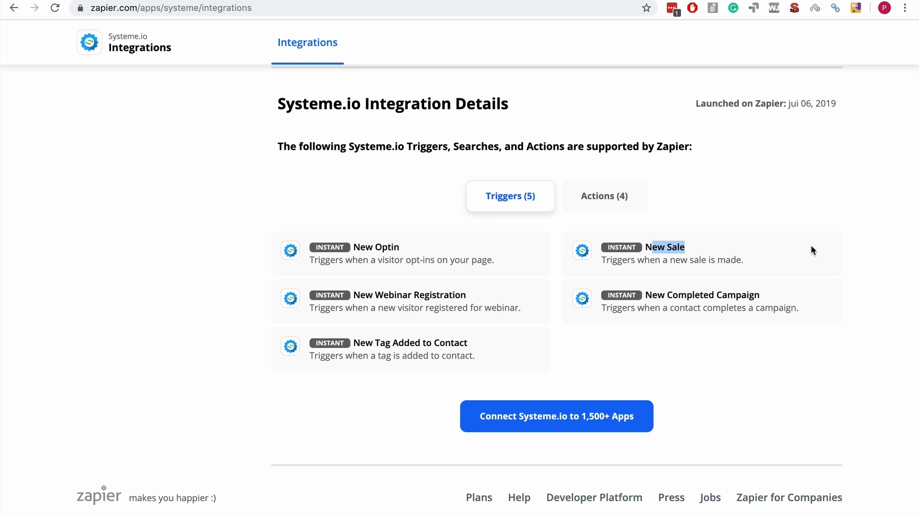
pyautogui.moveTo(839, 300)
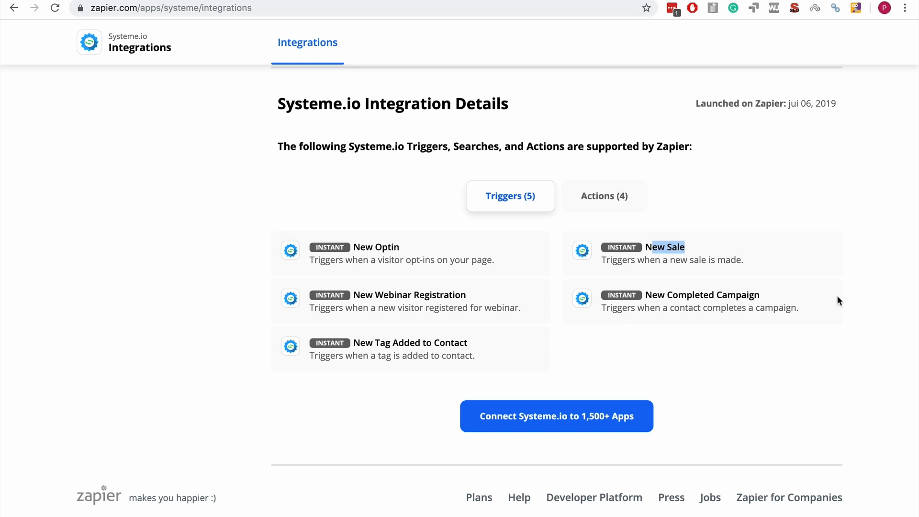
pyautogui.moveTo(841, 327)
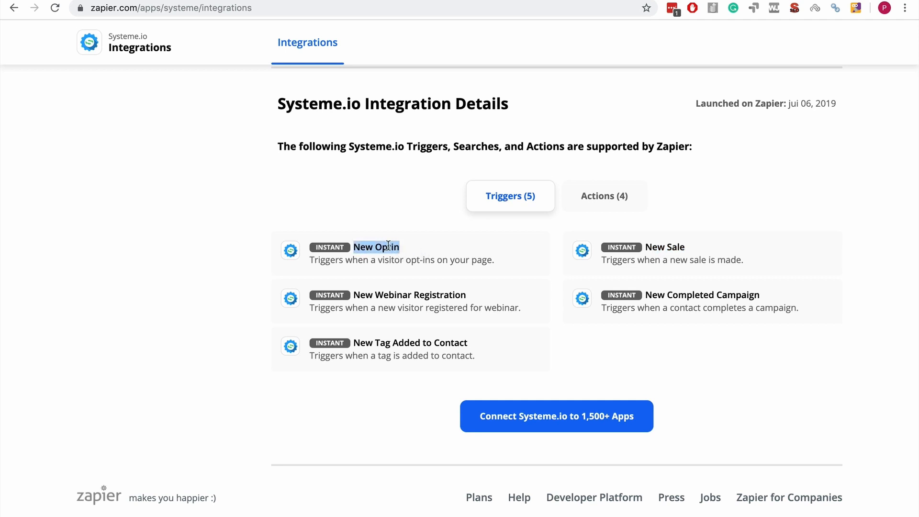
pyautogui.moveTo(407, 251)
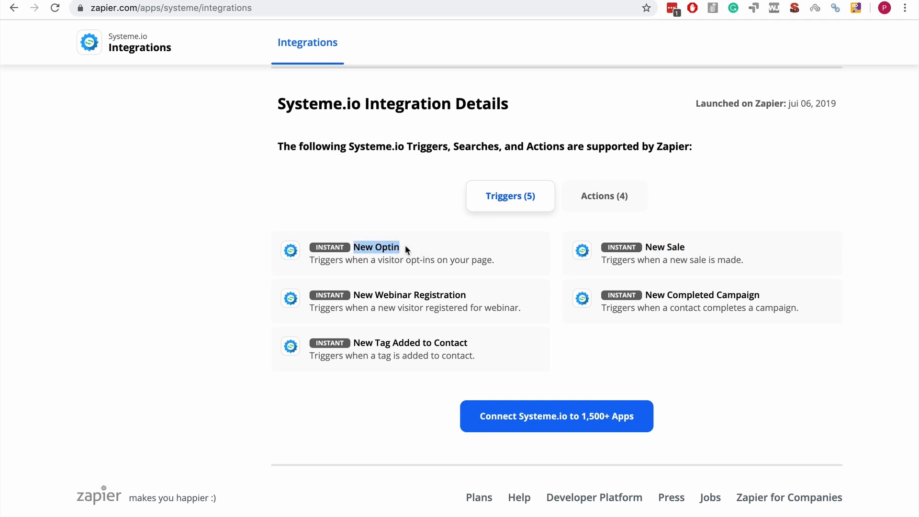
pyautogui.moveTo(690, 263)
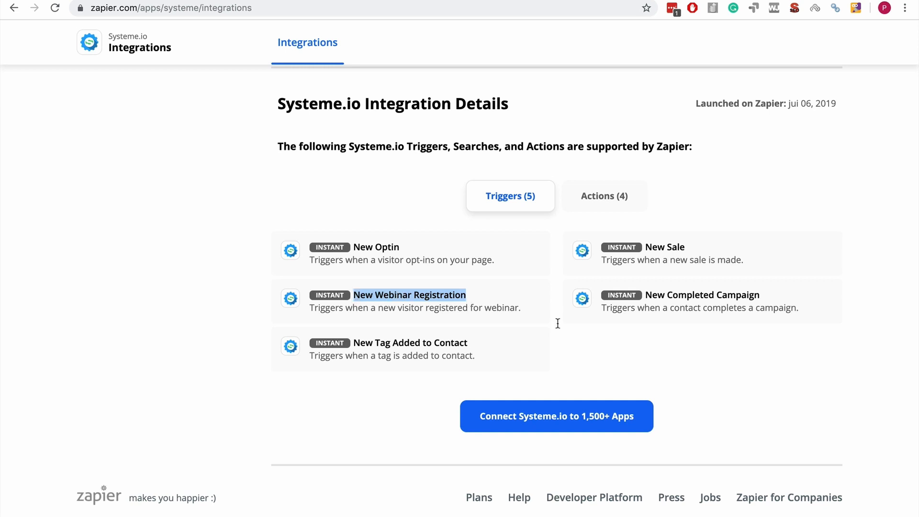
pyautogui.moveTo(649, 297)
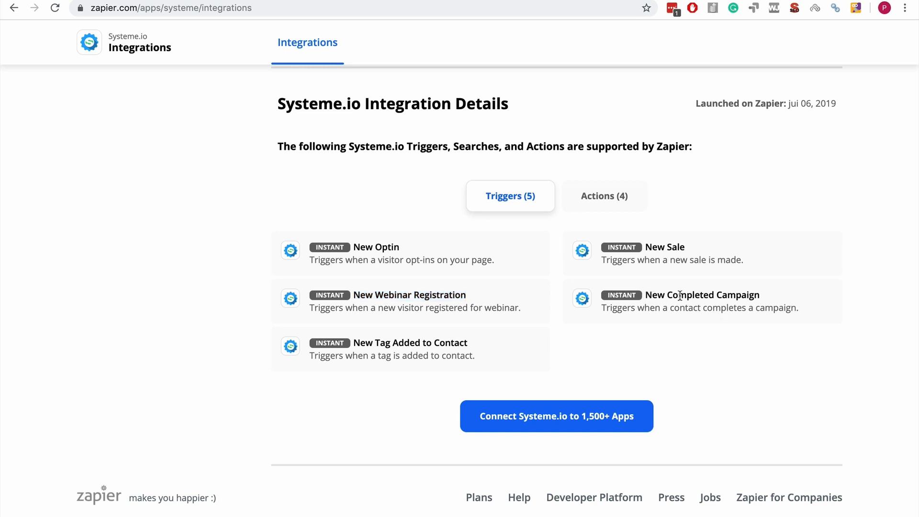
pyautogui.moveTo(420, 344)
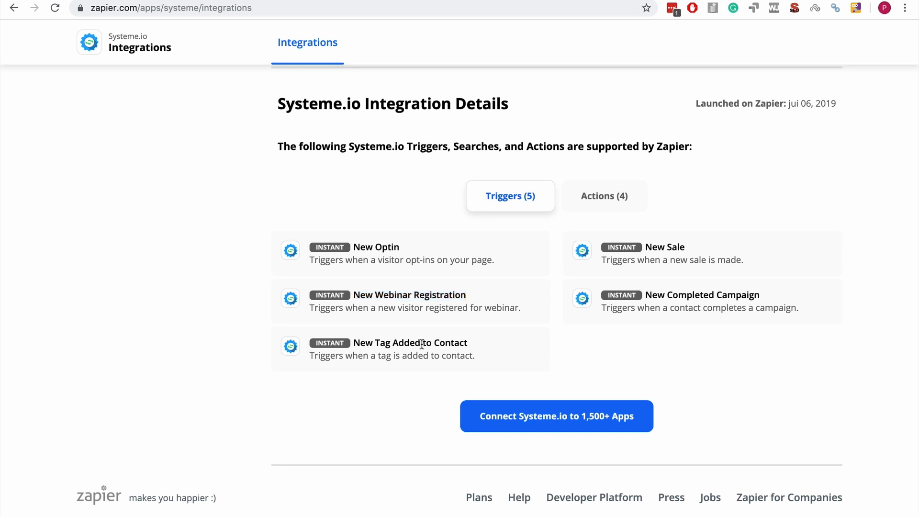
pyautogui.moveTo(353, 349)
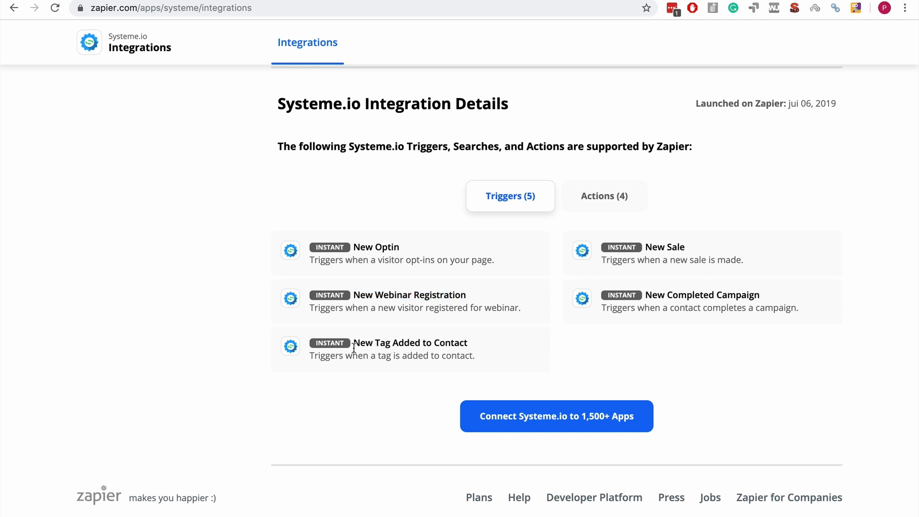
pyautogui.moveTo(360, 344)
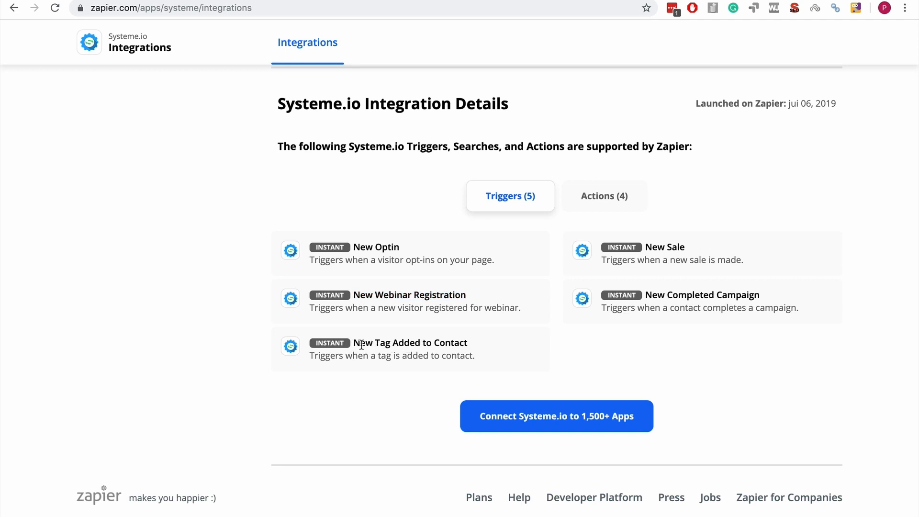
# Switch to the Actions (4) tab to list Systeme.io's actions, including Remove Tag.
pyautogui.click(603, 195)
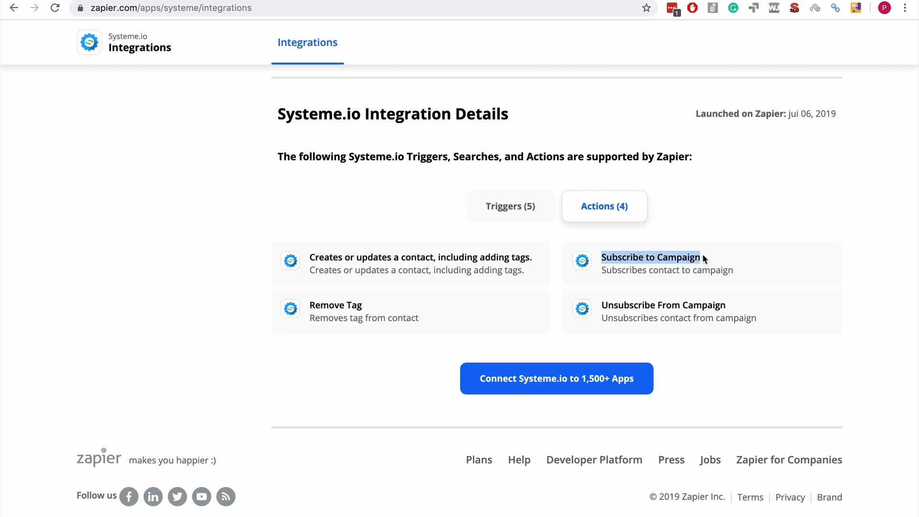
pyautogui.moveTo(340, 302)
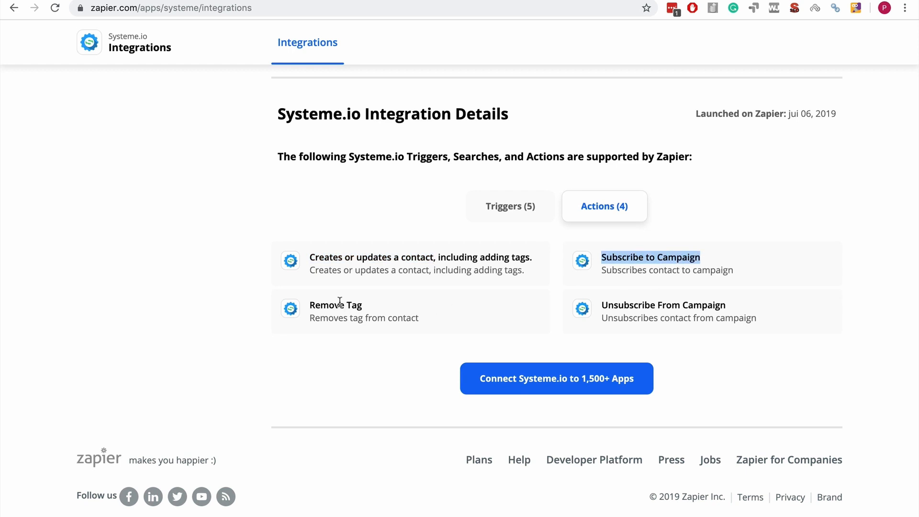